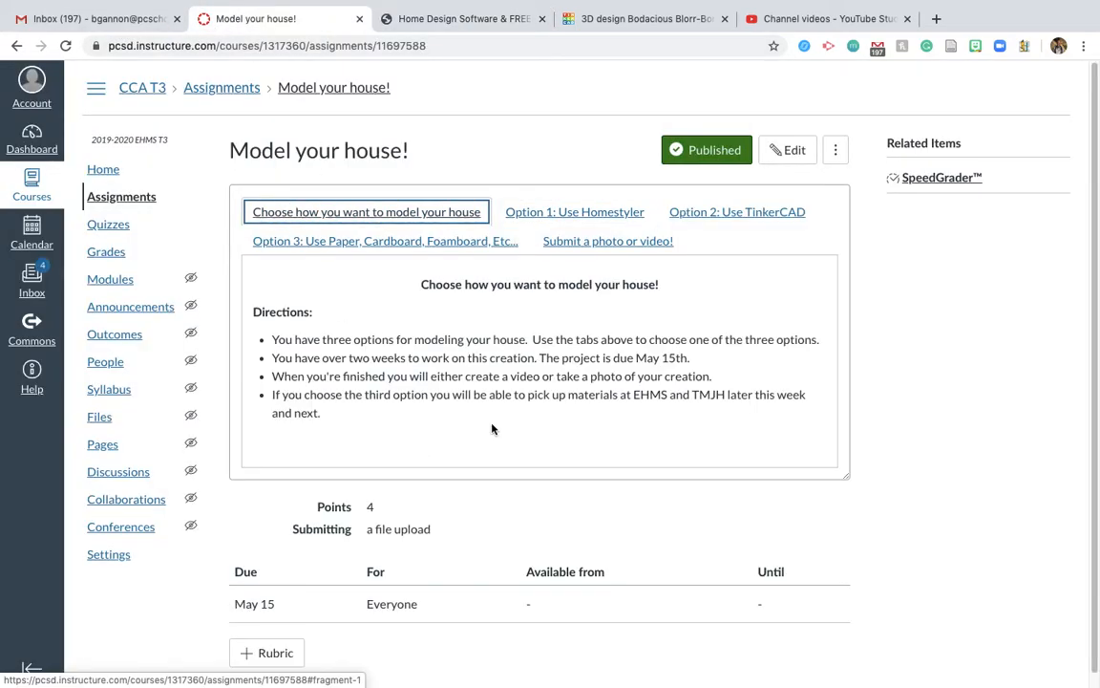
mouse_move(746, 381)
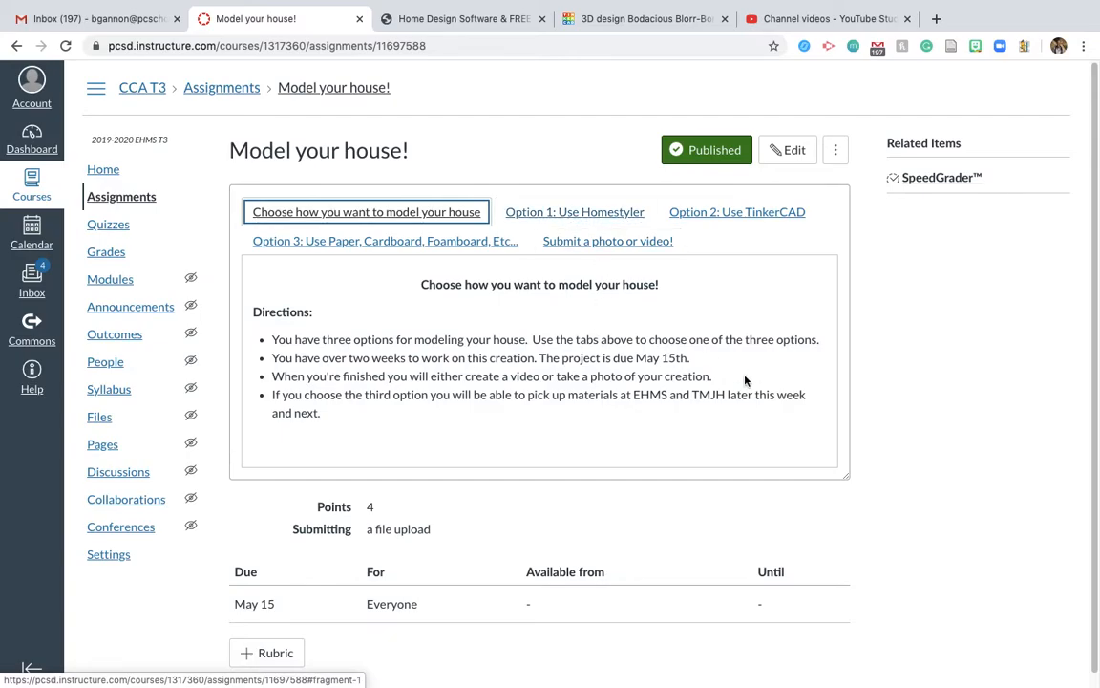
Use the Style colour tool to repaint both living room walls light purple.
left_click(574, 211)
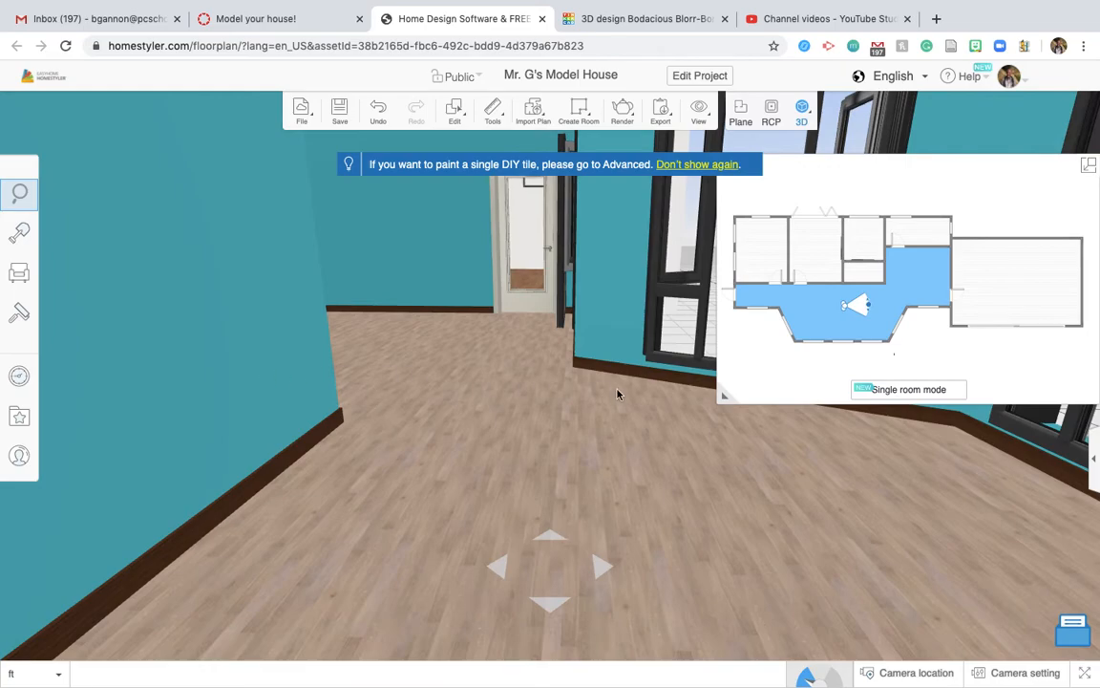
mouse_move(626, 501)
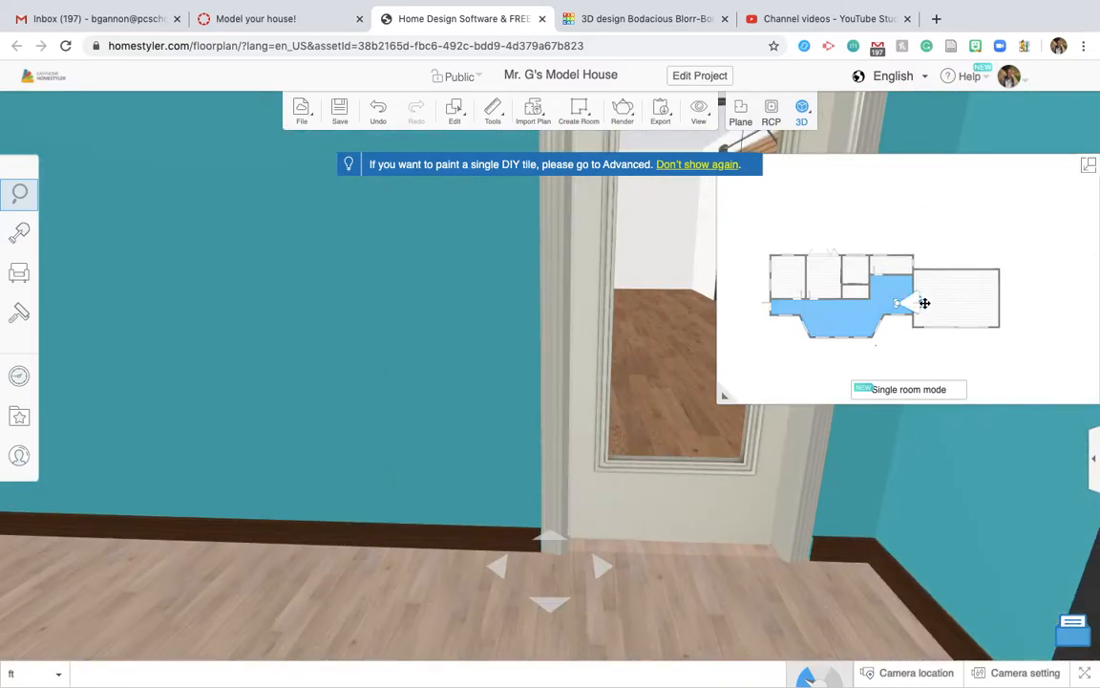
left_click_drag(924, 304, 877, 312)
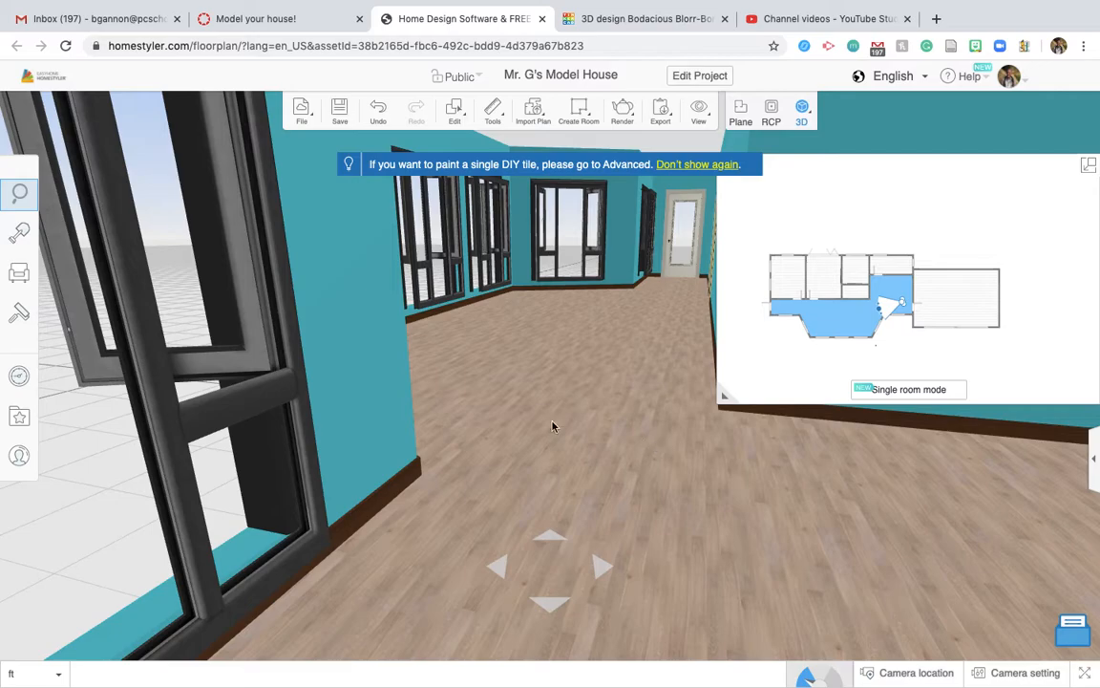
mouse_move(296, 317)
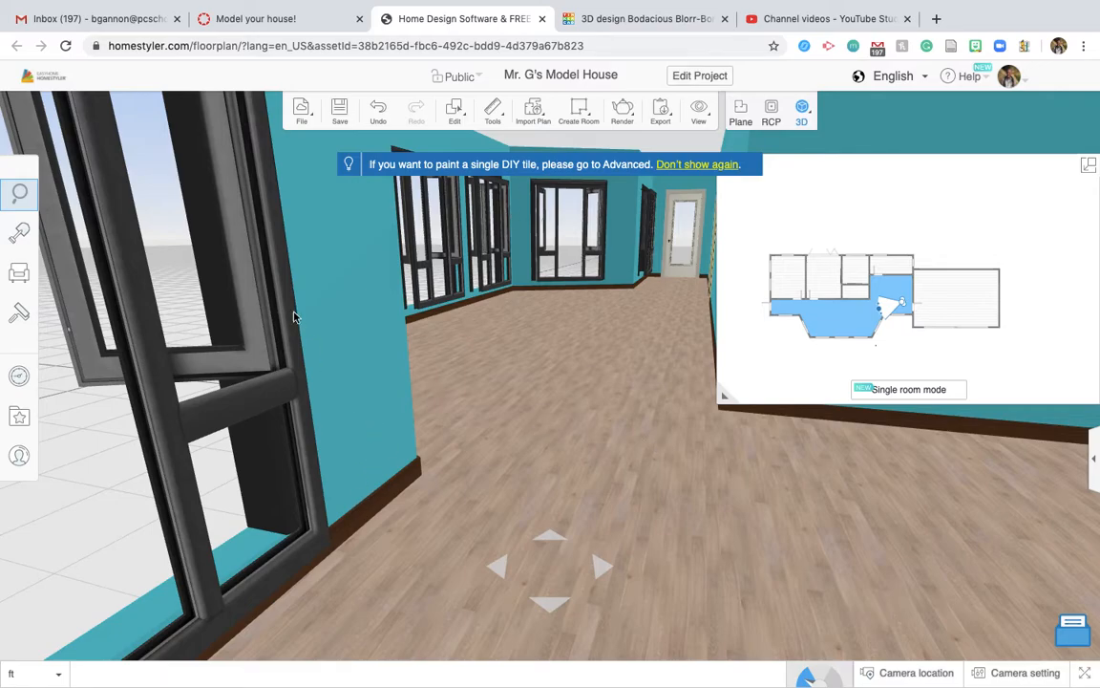
mouse_move(19, 232)
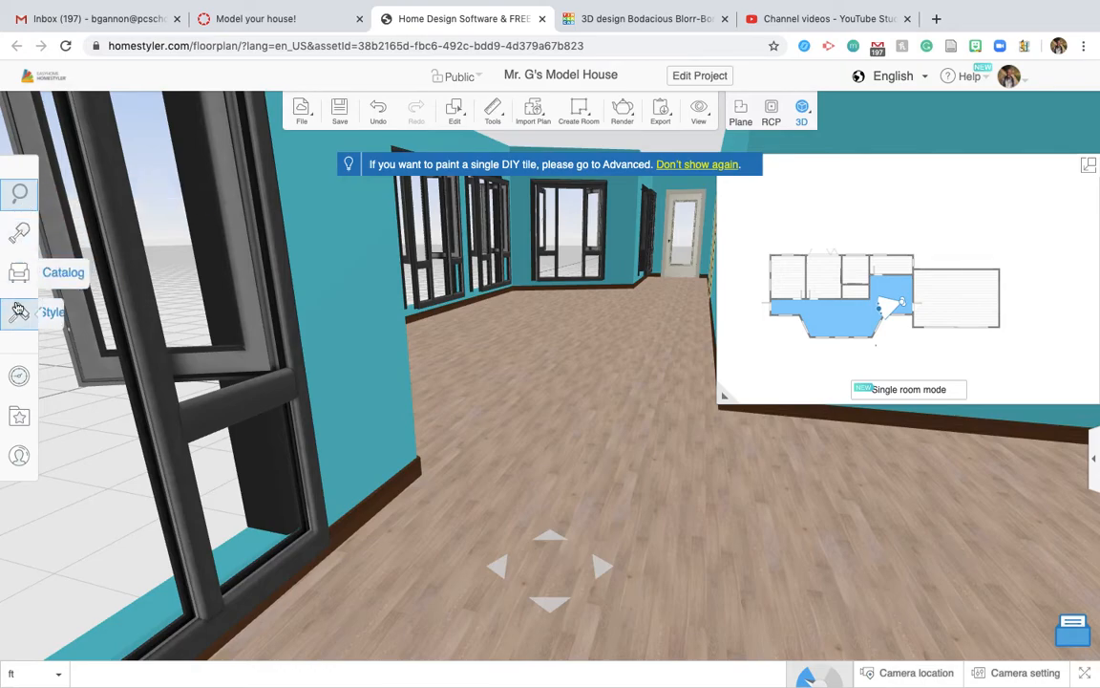
left_click(19, 313)
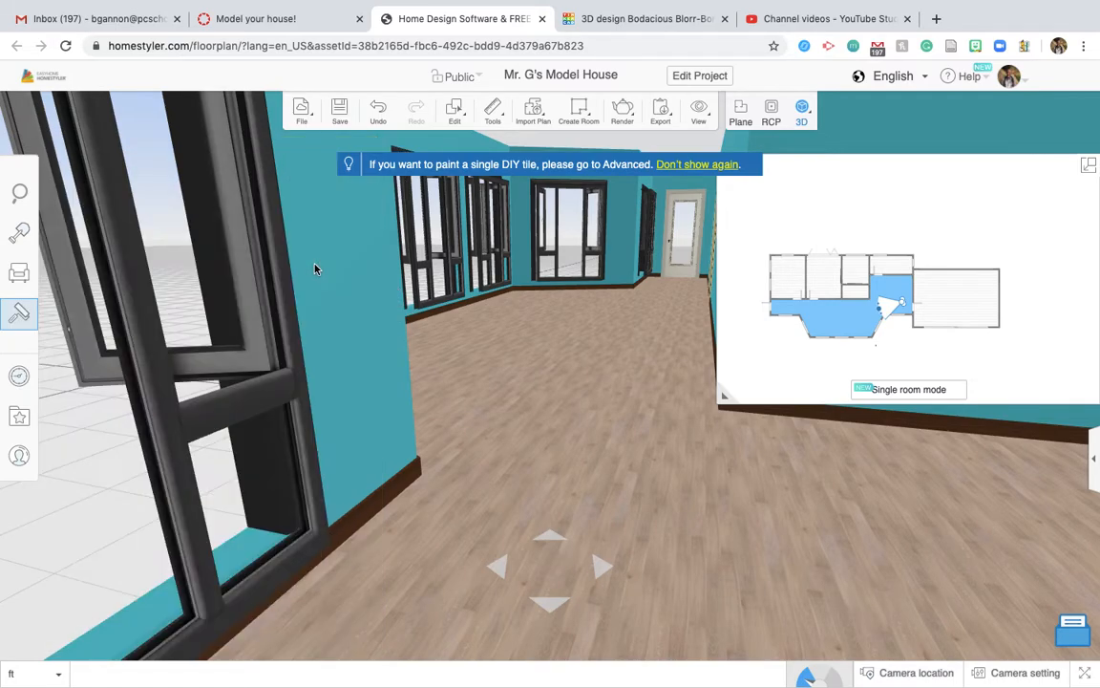
left_click(19, 313)
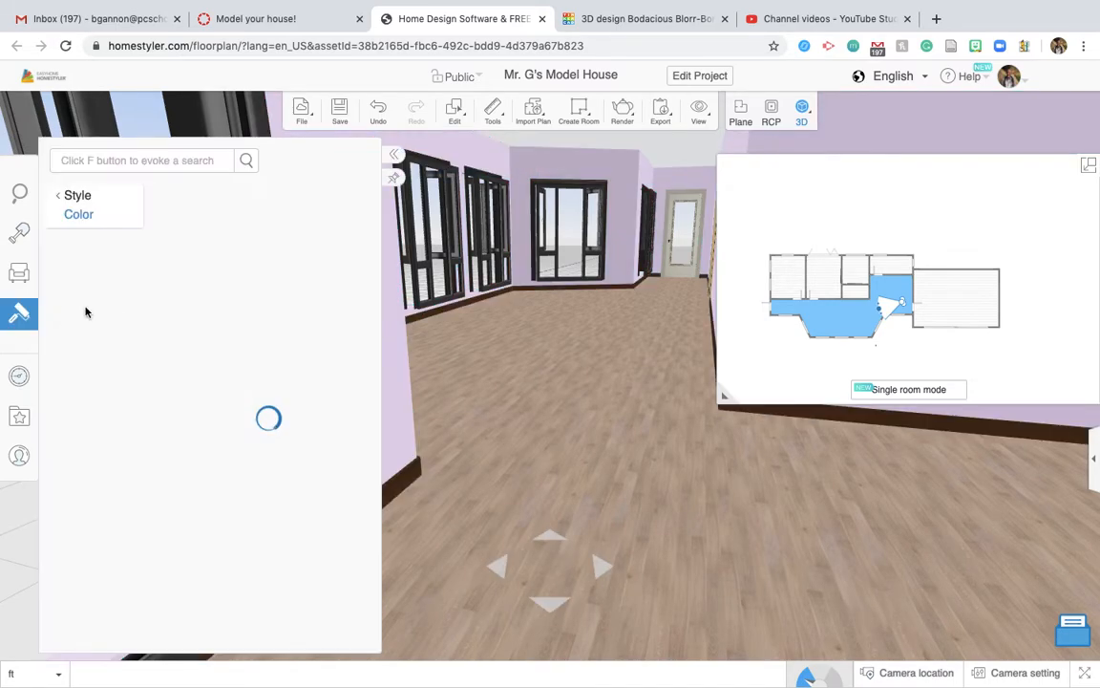
left_click(78, 214)
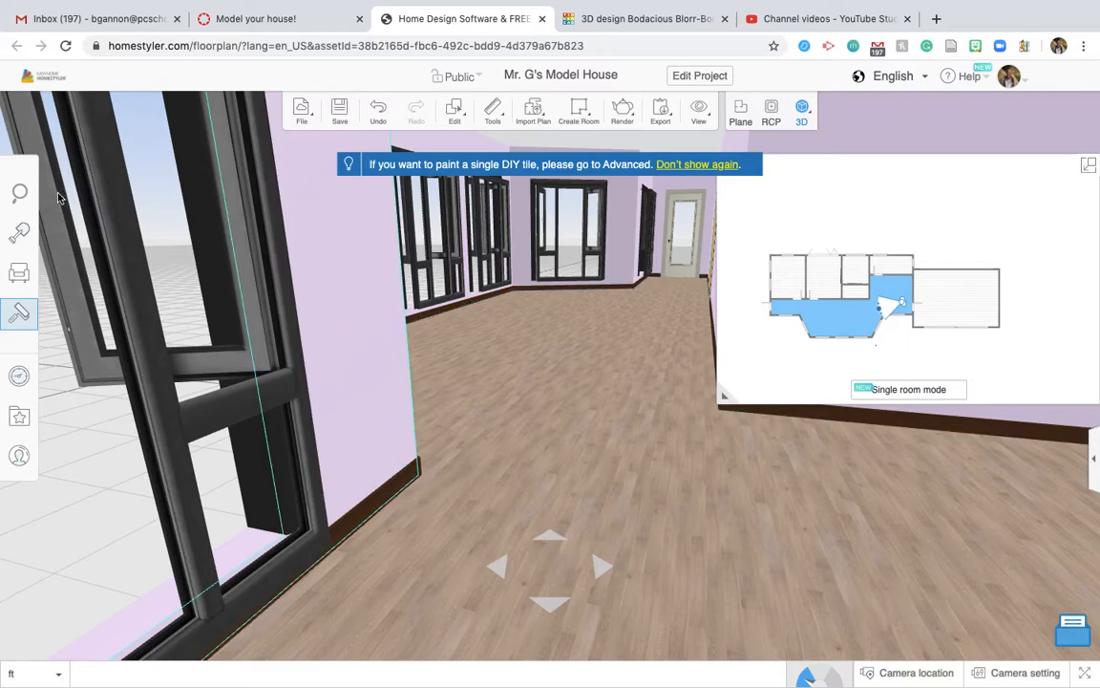
Choose a new model from Building Elements > Baseboard and apply it to the room's walls.
left_click(19, 232)
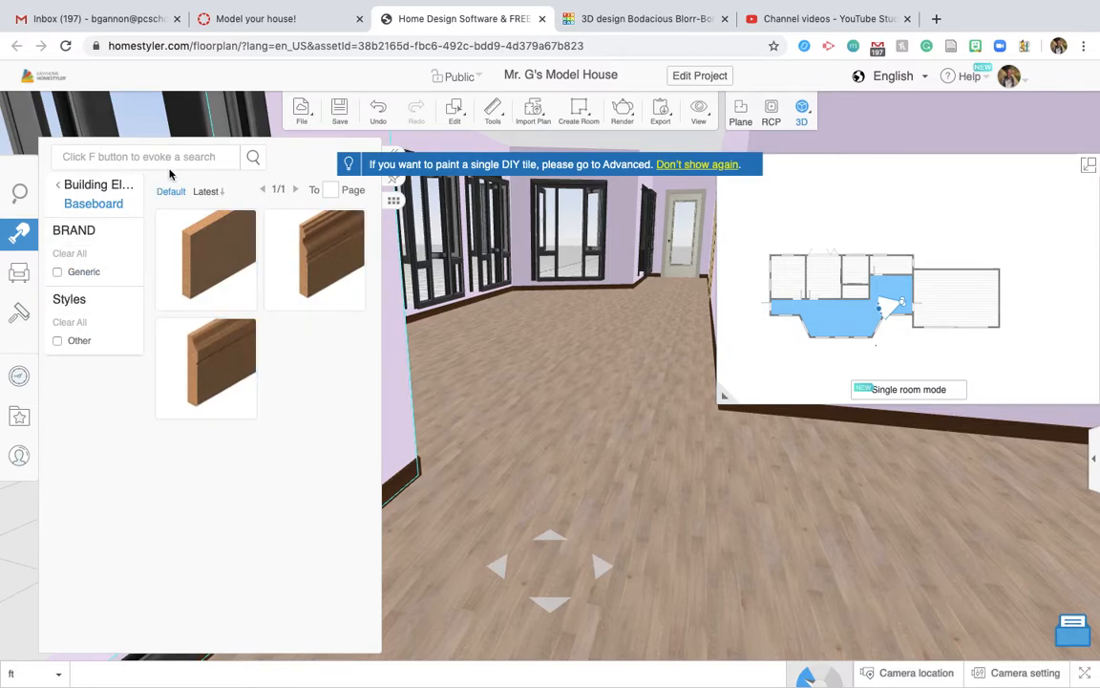
left_click(143, 157)
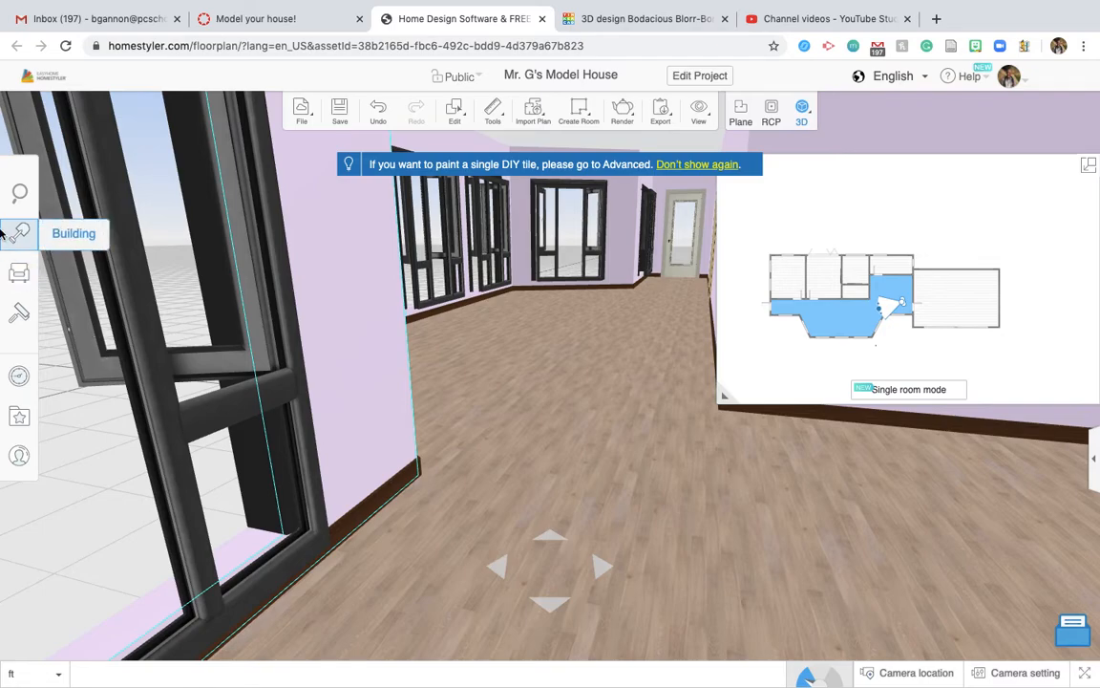
left_click(19, 233)
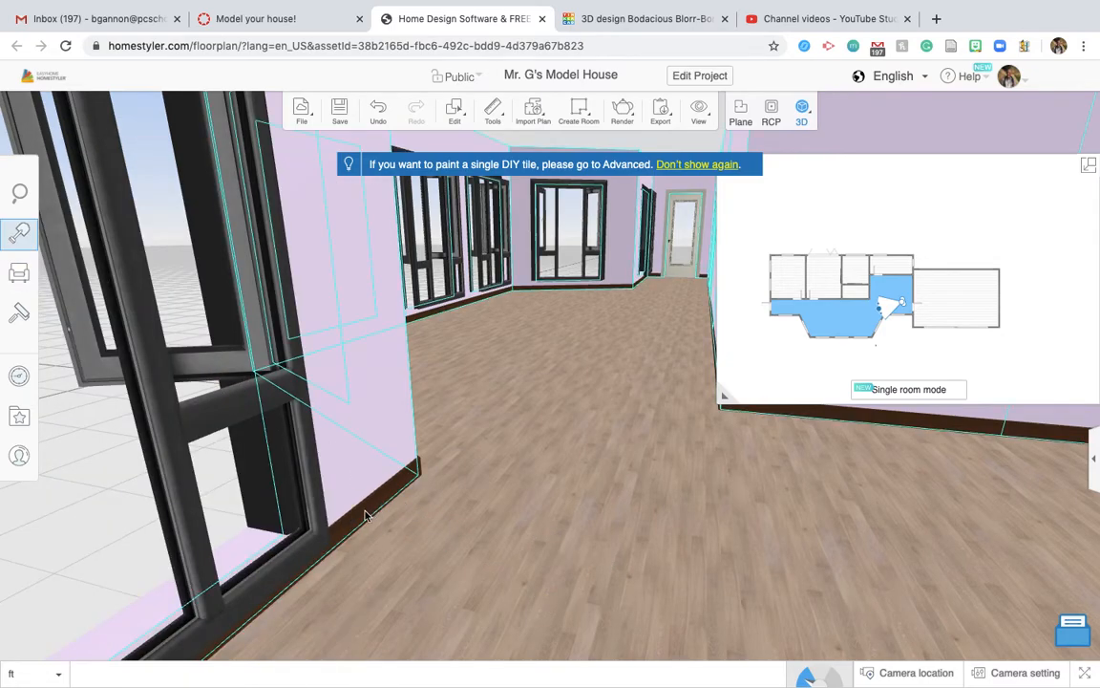
mouse_move(493, 601)
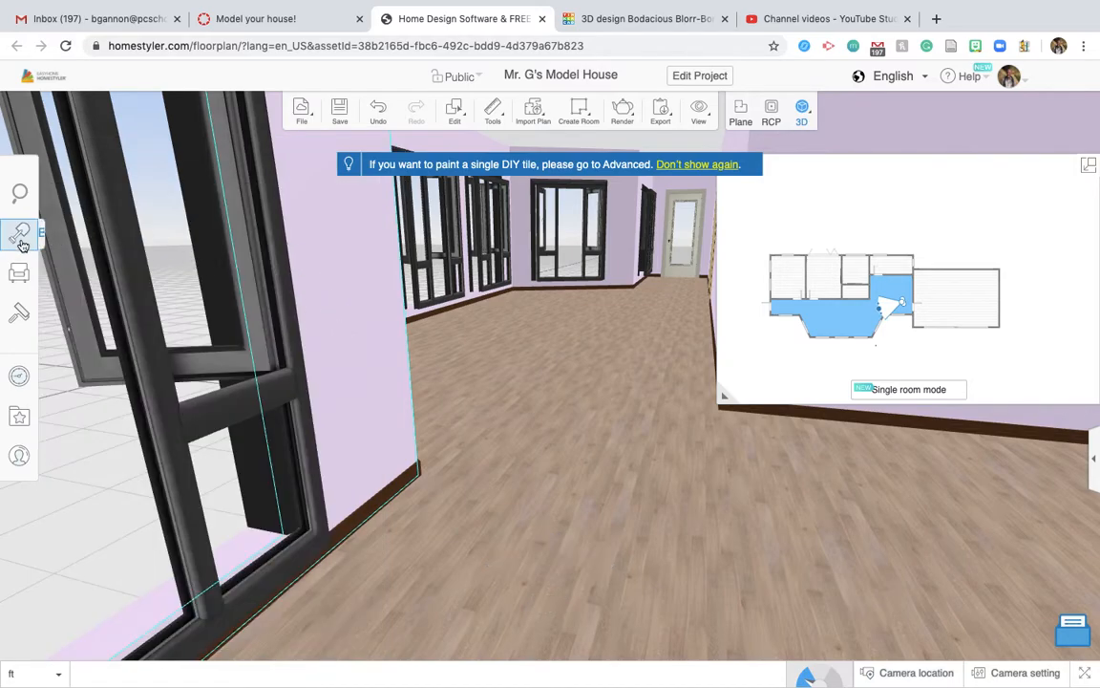
left_click(19, 234)
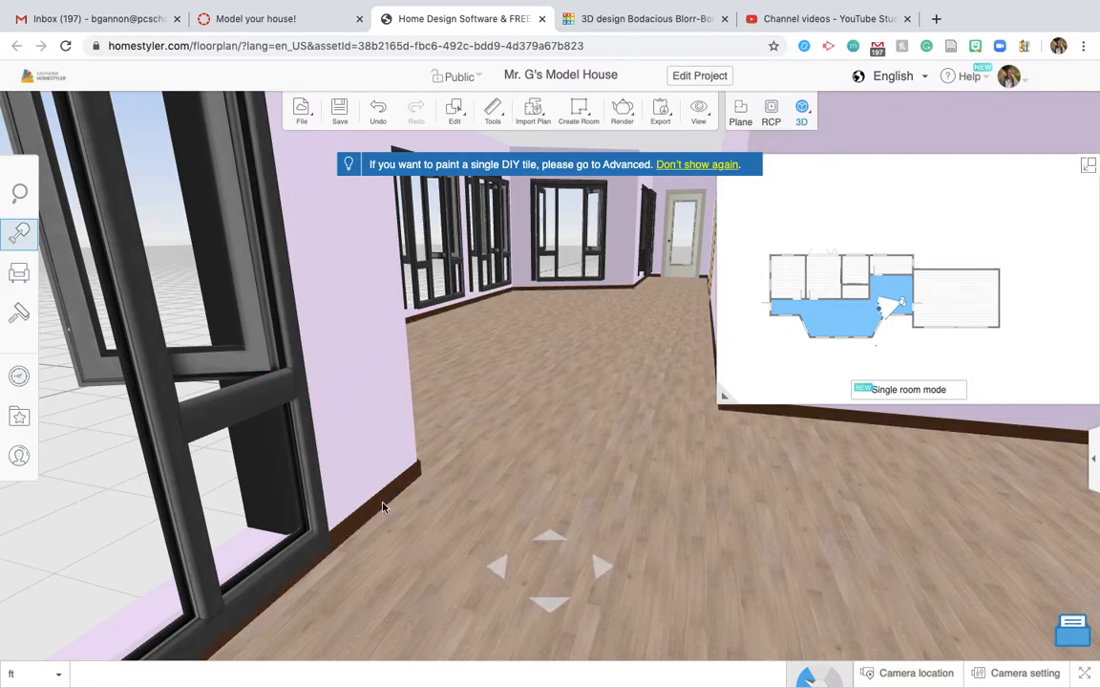
left_click_drag(382, 506, 358, 531)
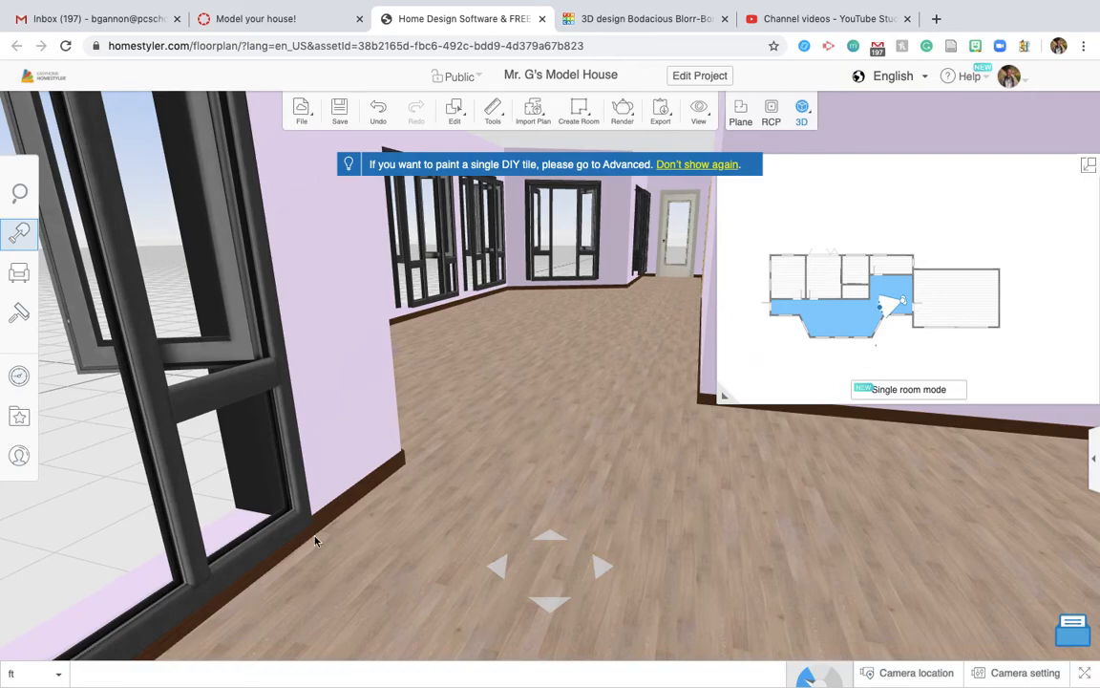
Filter the furniture catalog to Living Room > Tables.
left_click(19, 273)
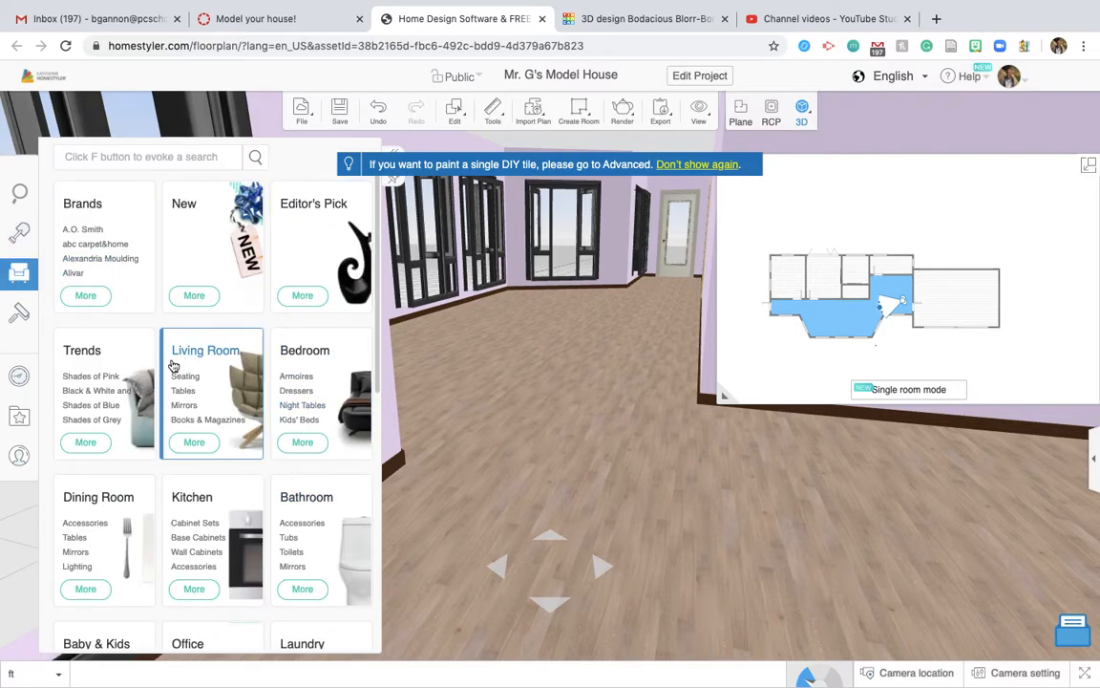
left_click(206, 350)
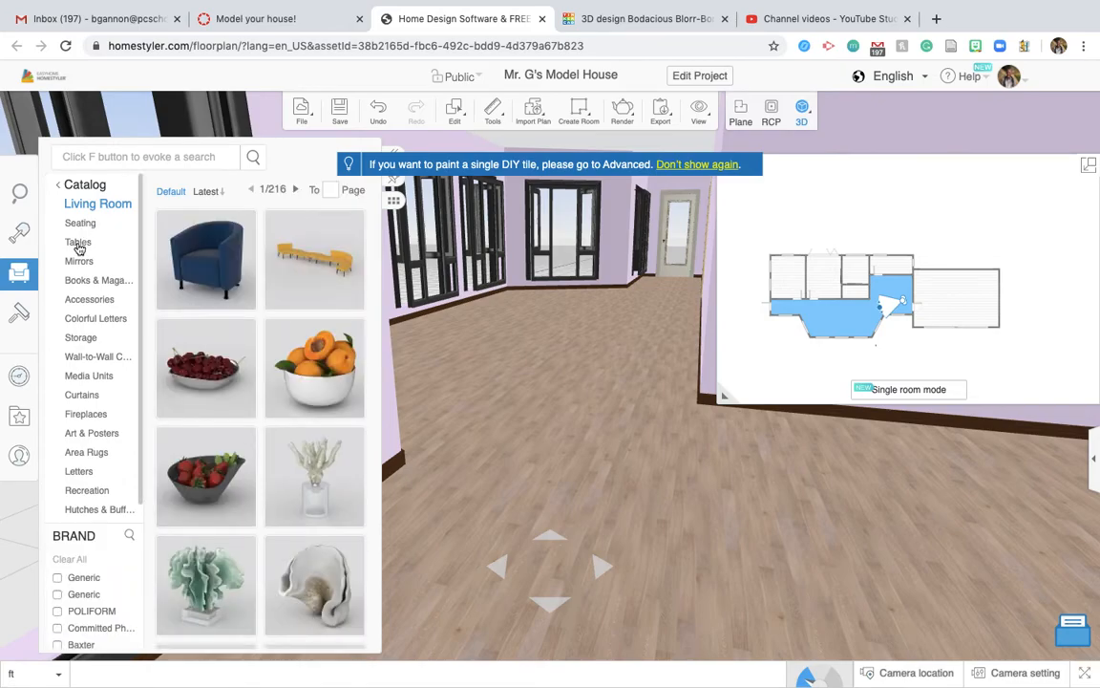
left_click(78, 241)
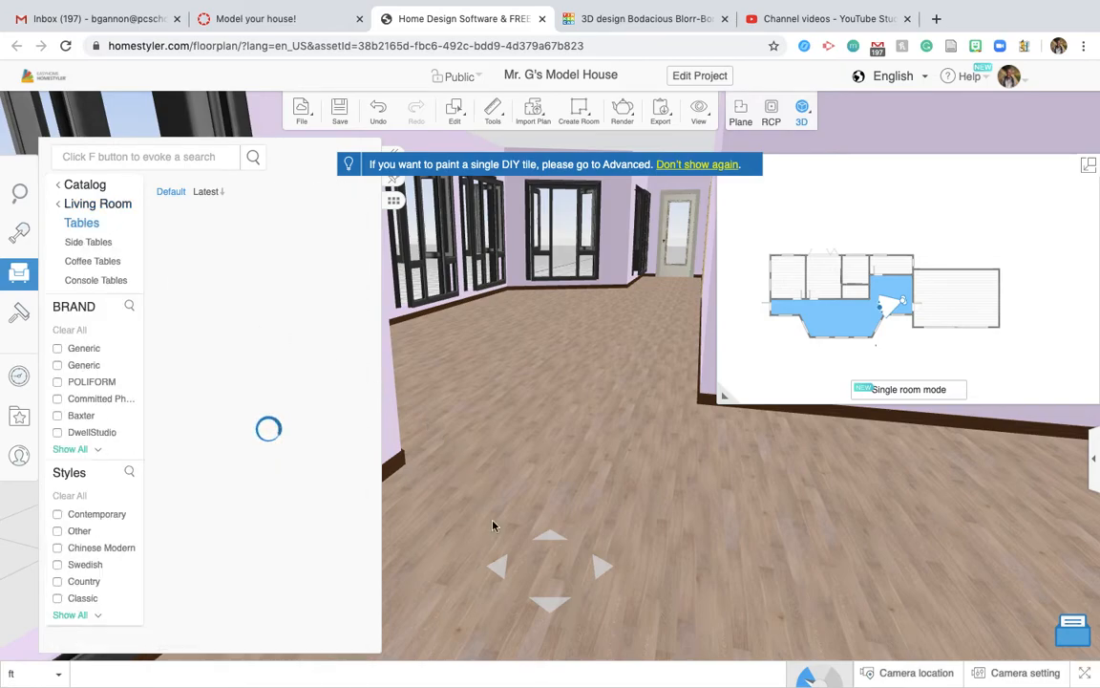
mouse_move(896, 295)
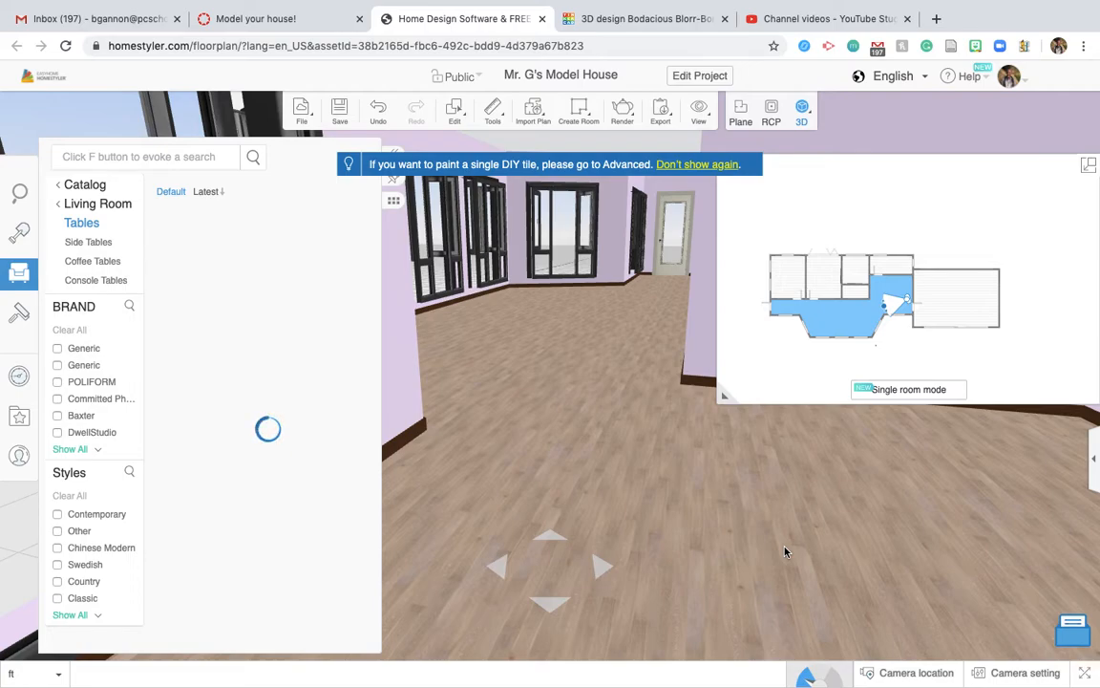
mouse_move(630, 476)
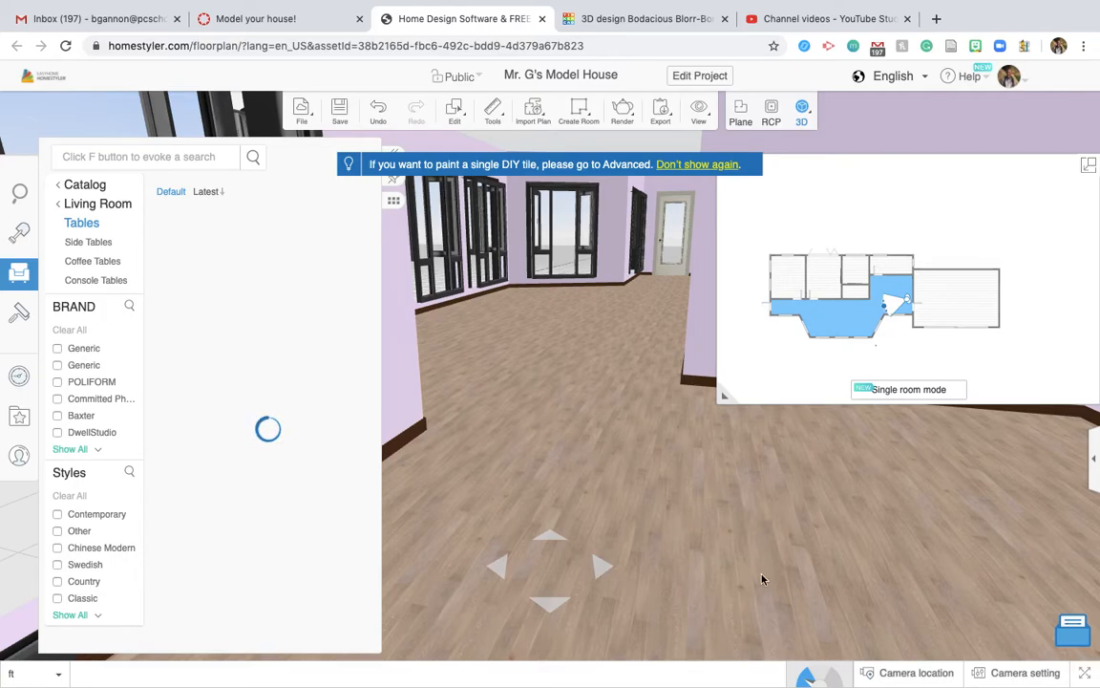
mouse_move(735, 497)
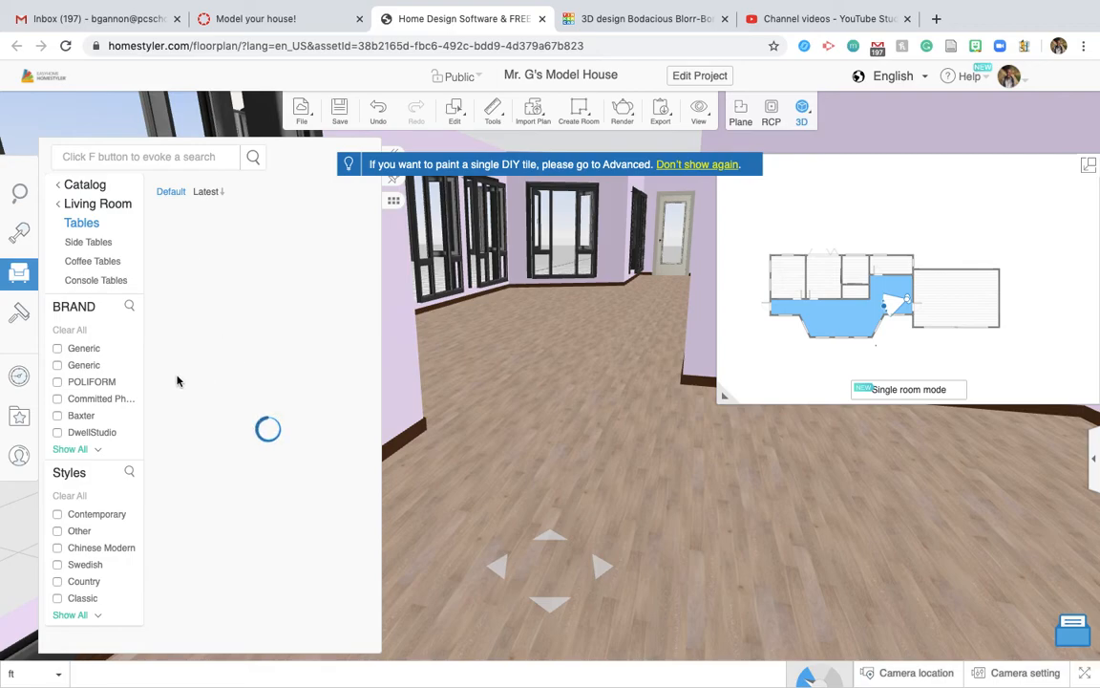
mouse_move(779, 428)
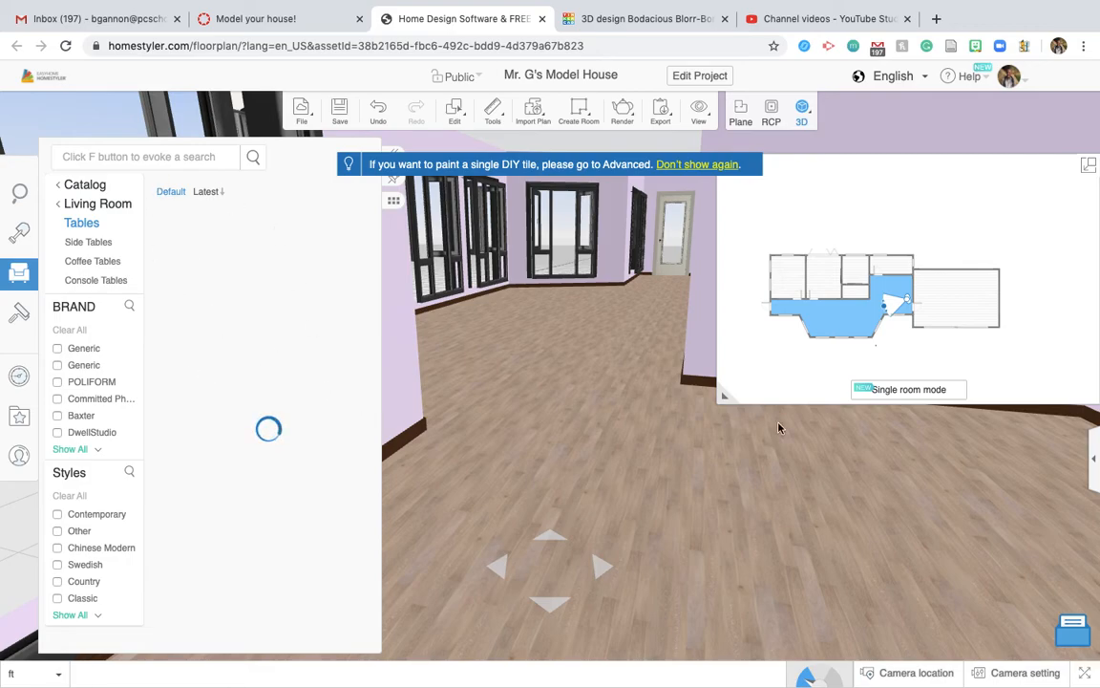
Reload the Living Room Tables listing, which returns a no-results message.
left_click(81, 223)
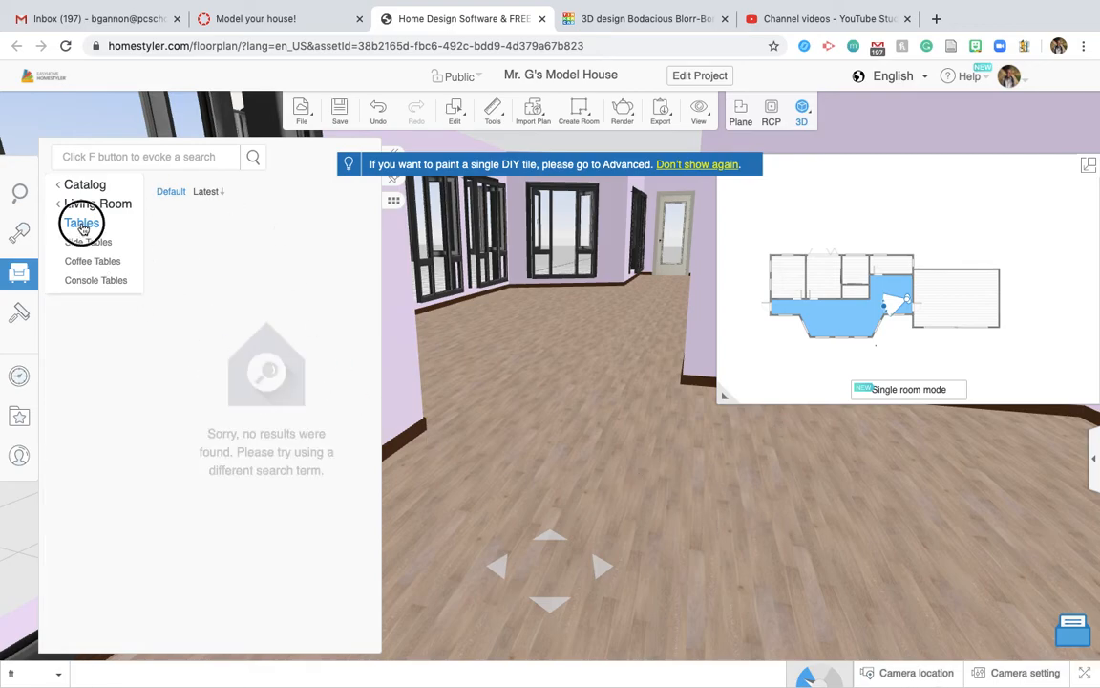
left_click(698, 107)
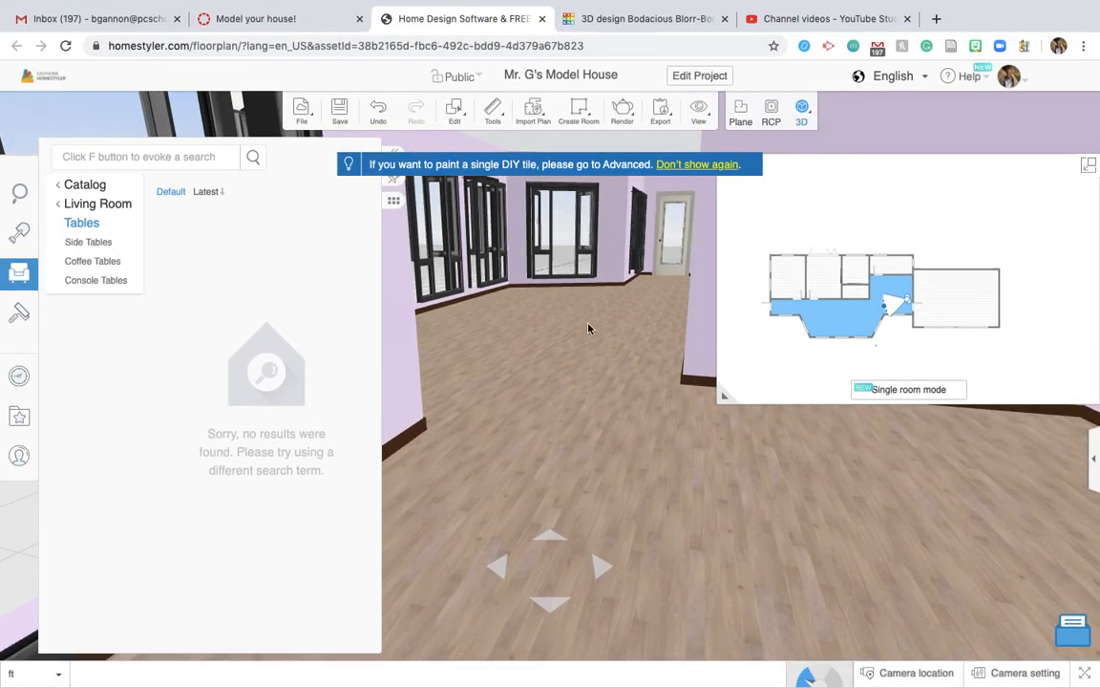
mouse_move(781, 461)
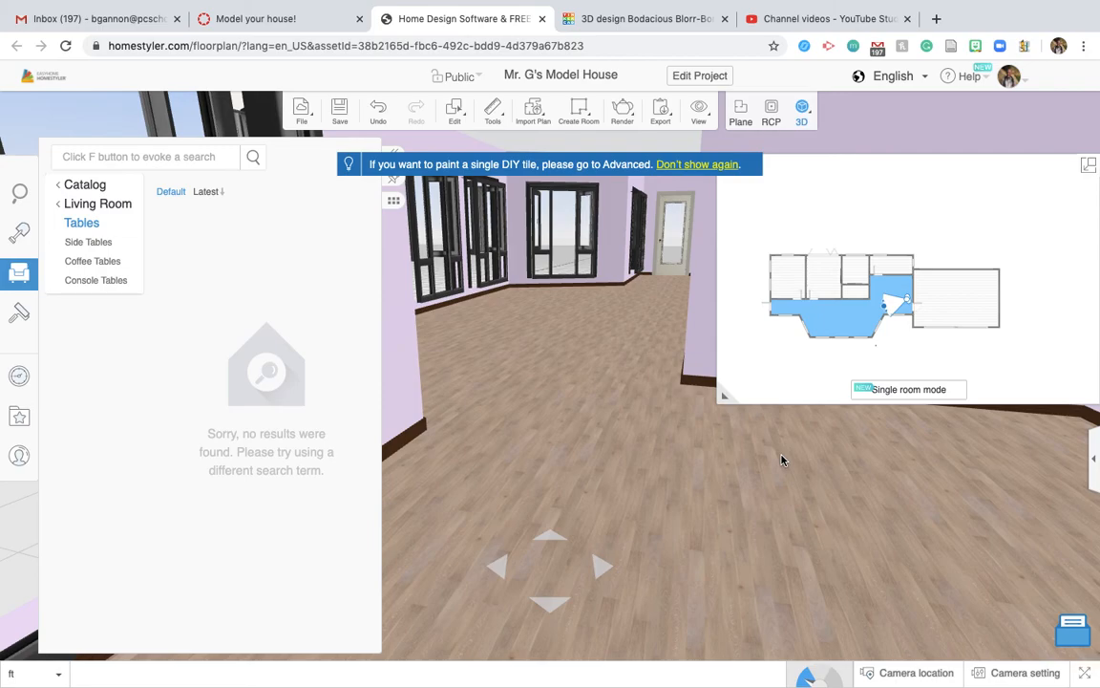